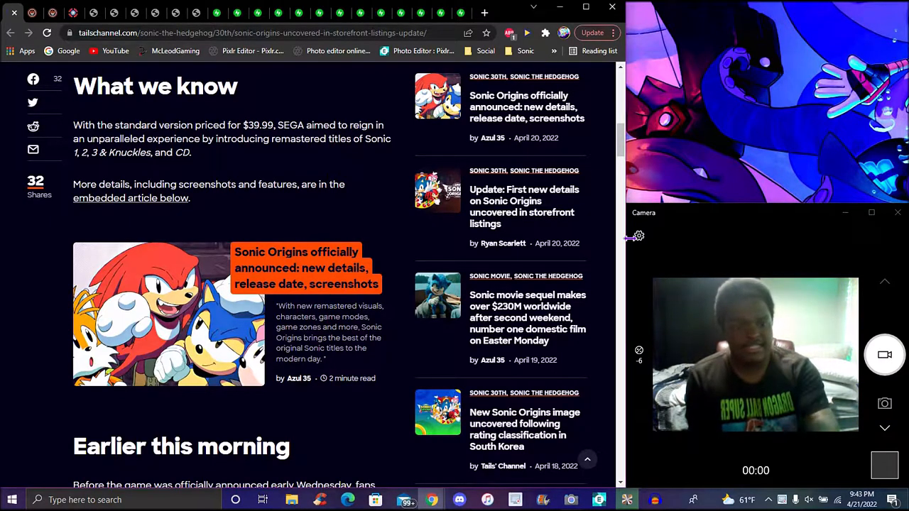
Scroll the Tails' Channel article past 'Classic Sonic Re-Defined' to the feature bullets and 23 June 2022 release paragraph.
{"action": "left_click", "coordinate": [638, 236]}
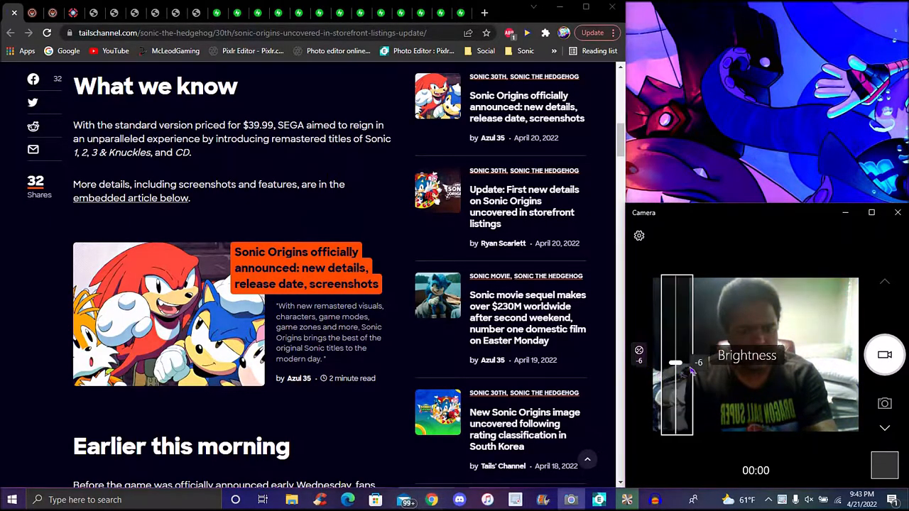
{"action": "left_click_drag", "start_coordinate": [675, 363], "coordinate": [674, 376]}
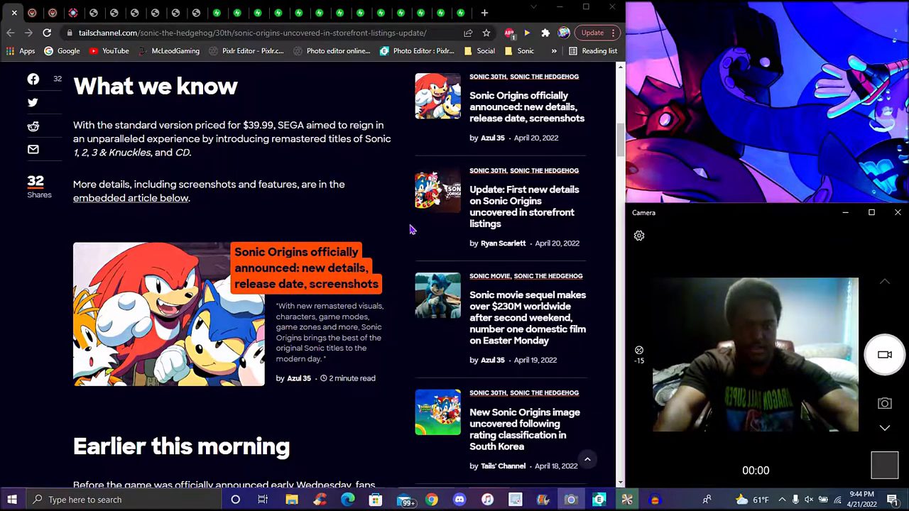
{"action": "mouse_move", "coordinate": [381, 203]}
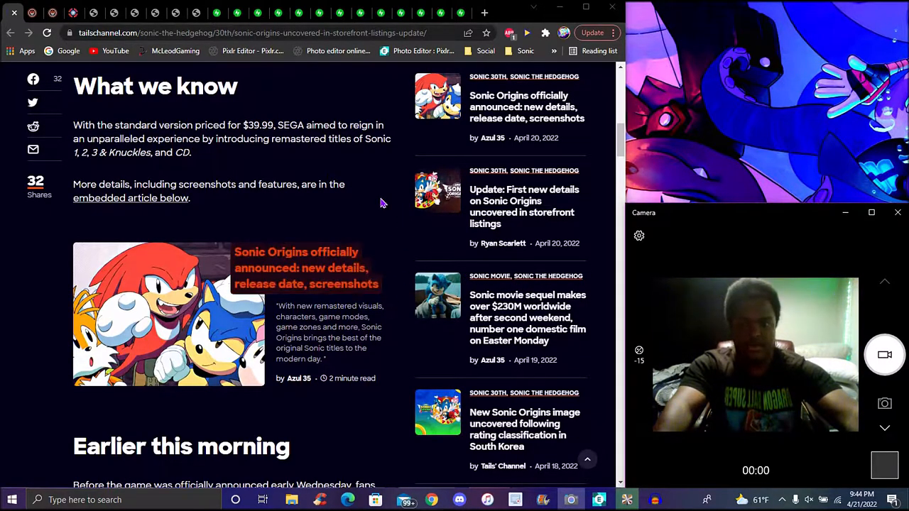
{"action": "mouse_move", "coordinate": [394, 211]}
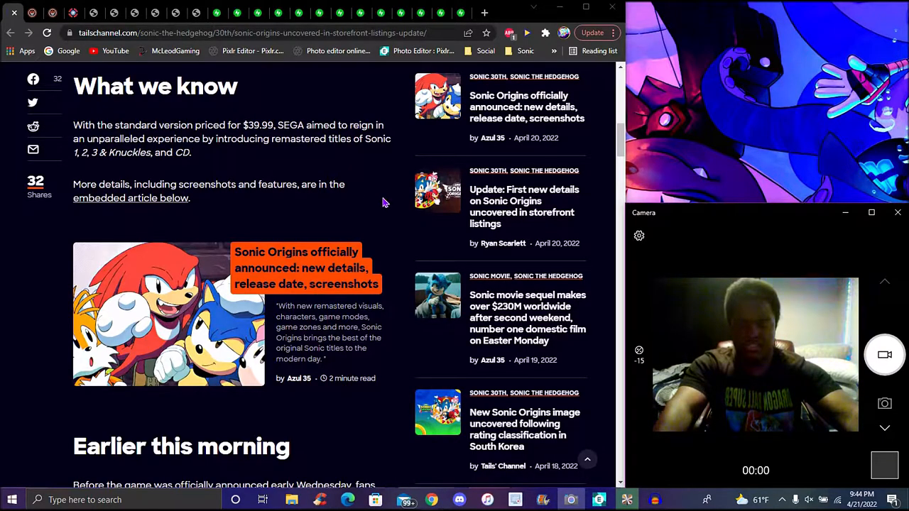
{"action": "mouse_move", "coordinate": [366, 197]}
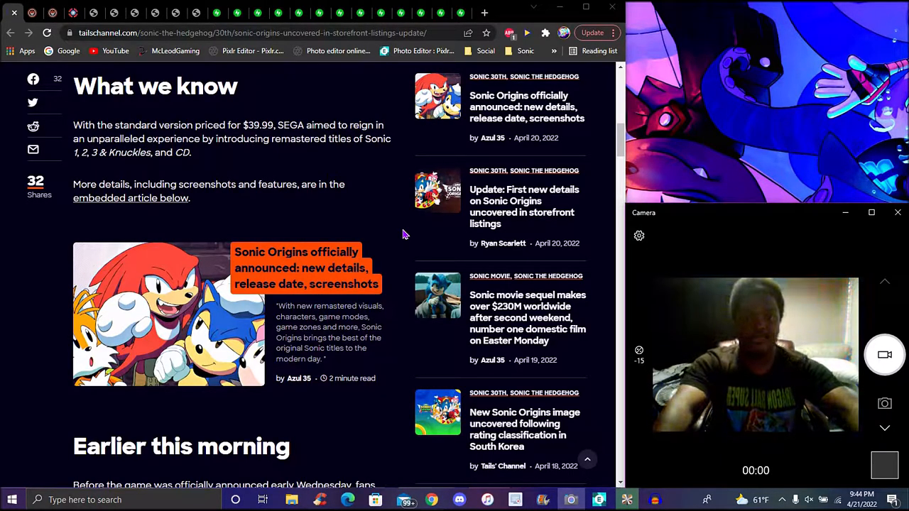
{"action": "mouse_move", "coordinate": [400, 225]}
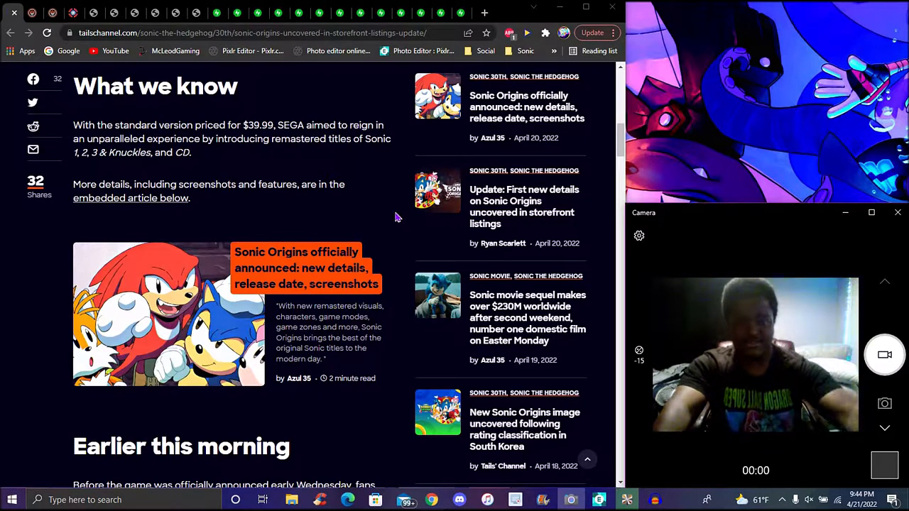
{"action": "scroll", "scroll_direction": "down", "scroll_amount": 3}
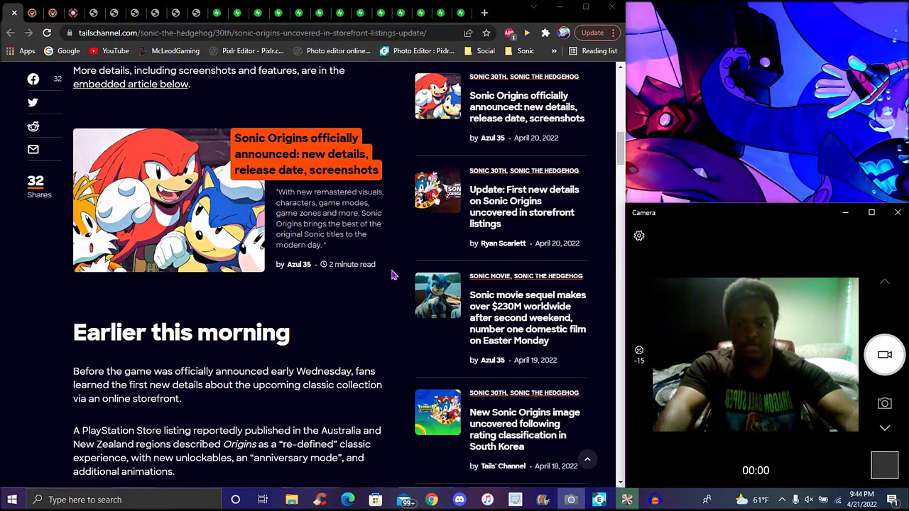
{"action": "scroll", "scroll_direction": "down", "scroll_amount": 3}
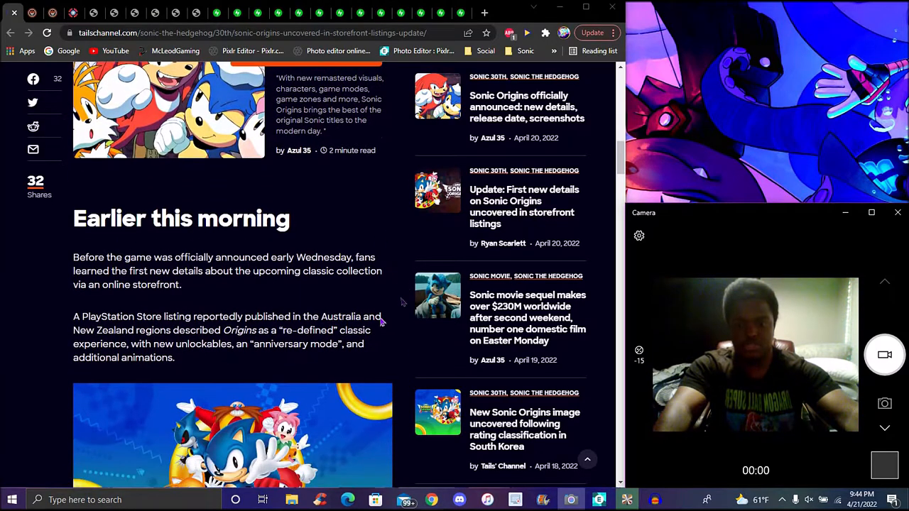
{"action": "scroll", "scroll_direction": "down", "scroll_amount": 3}
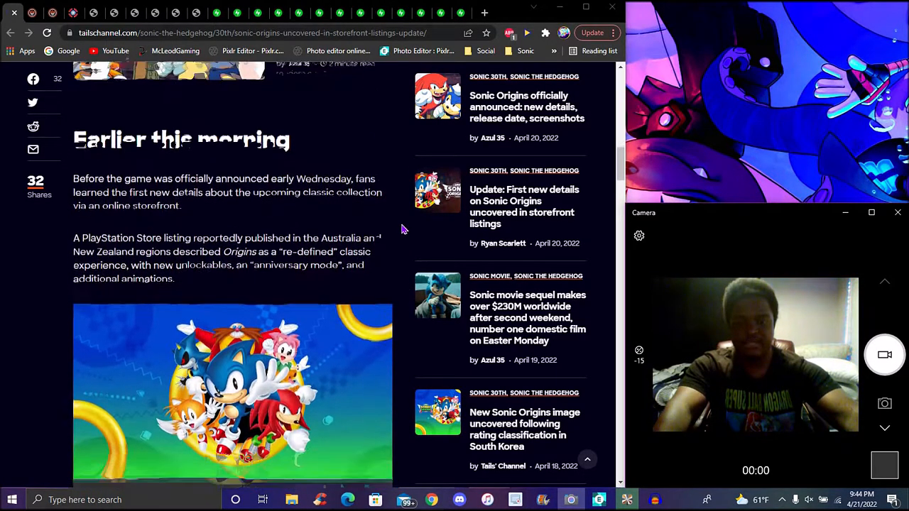
{"action": "scroll", "scroll_direction": "down", "scroll_amount": 3}
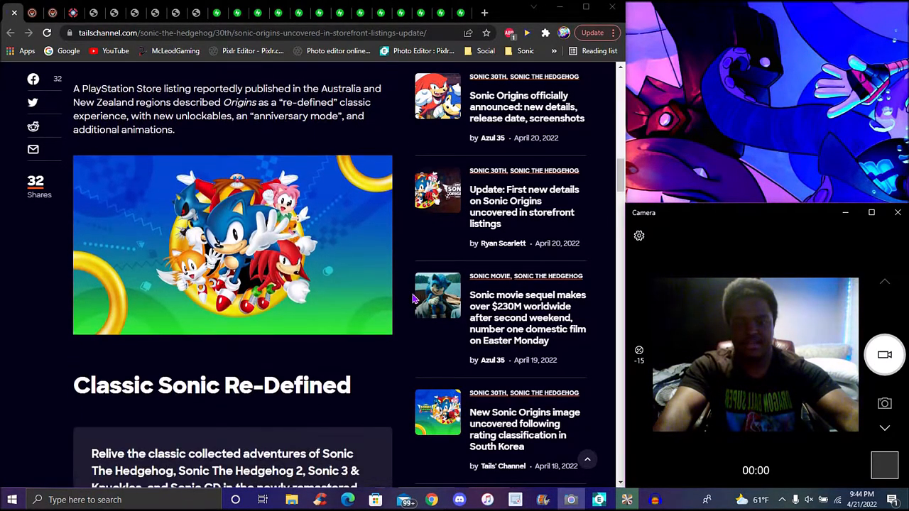
{"action": "scroll", "scroll_direction": "down", "scroll_amount": 3}
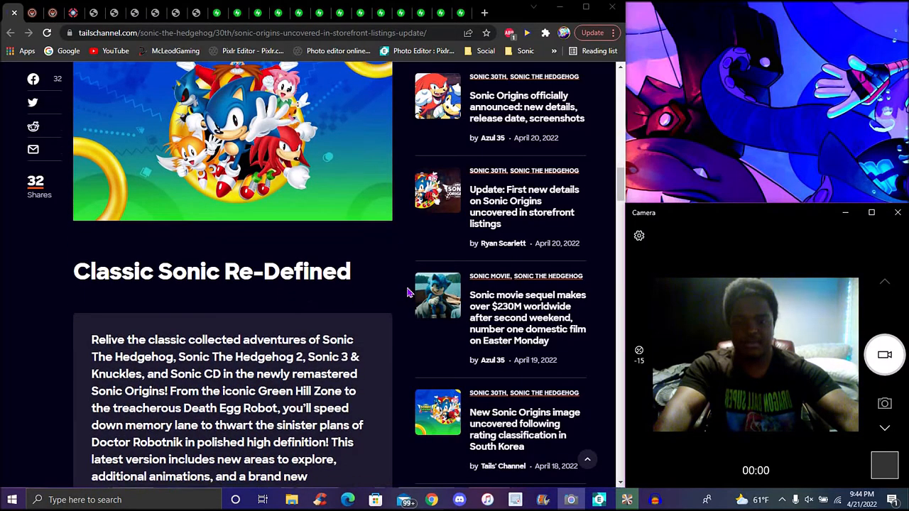
{"action": "scroll", "scroll_direction": "down", "scroll_amount": 3}
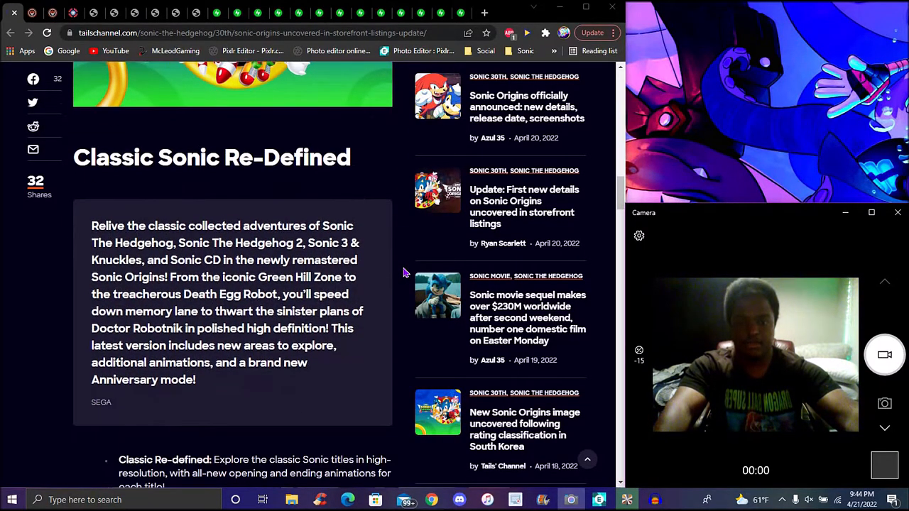
{"action": "scroll", "scroll_direction": "down", "scroll_amount": 3}
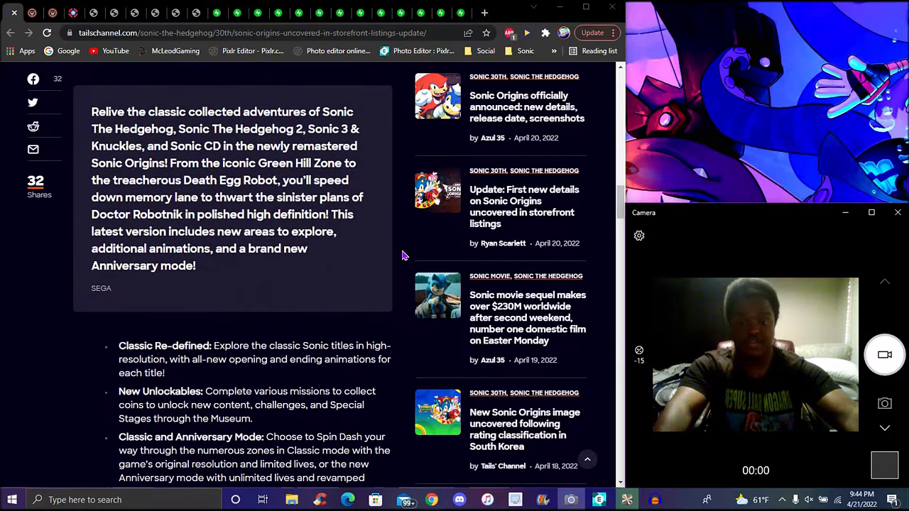
{"action": "scroll", "scroll_direction": "down", "scroll_amount": 3}
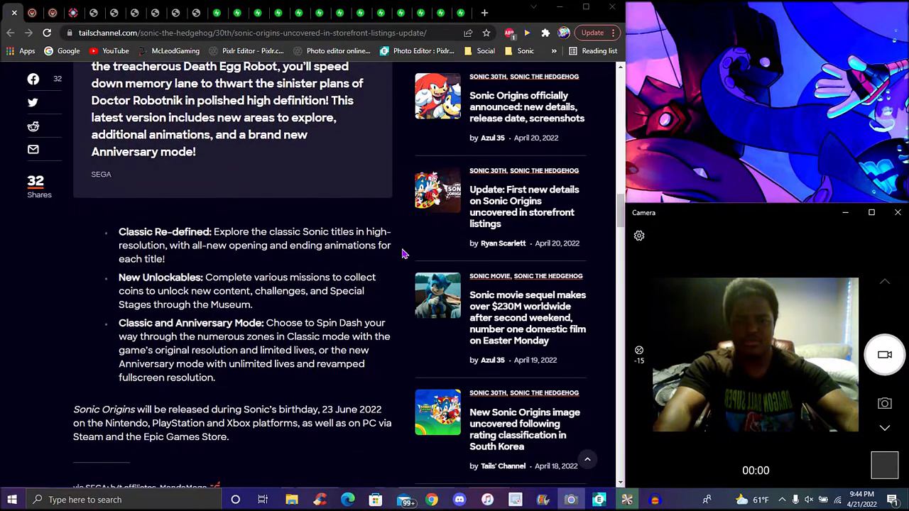
{"action": "scroll", "scroll_direction": "down", "scroll_amount": 3}
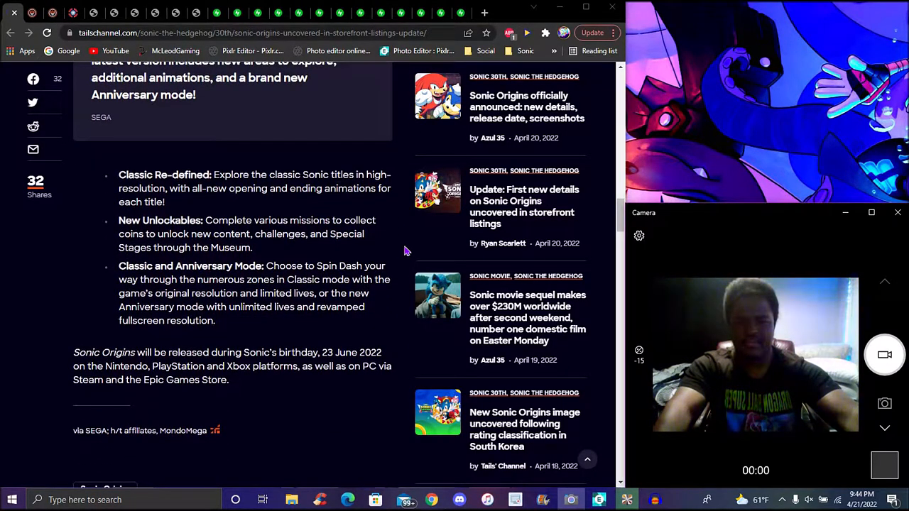
{"action": "scroll", "scroll_direction": "down", "scroll_amount": 3}
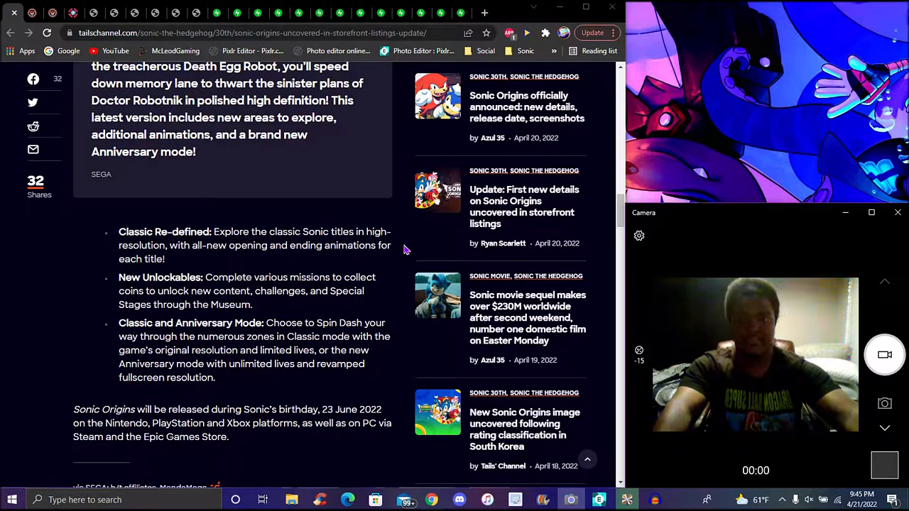
{"action": "mouse_move", "coordinate": [401, 210]}
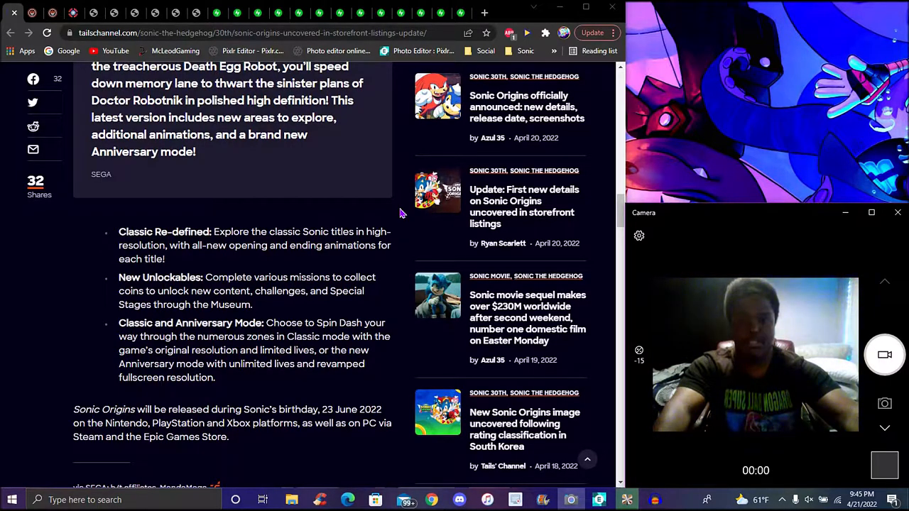
{"action": "mouse_move", "coordinate": [398, 257]}
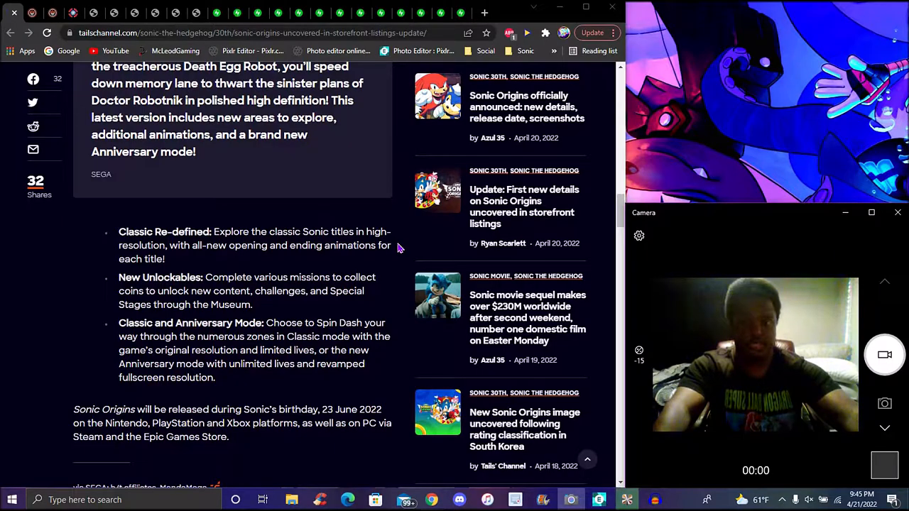
{"action": "scroll", "scroll_direction": "up", "scroll_amount": 3}
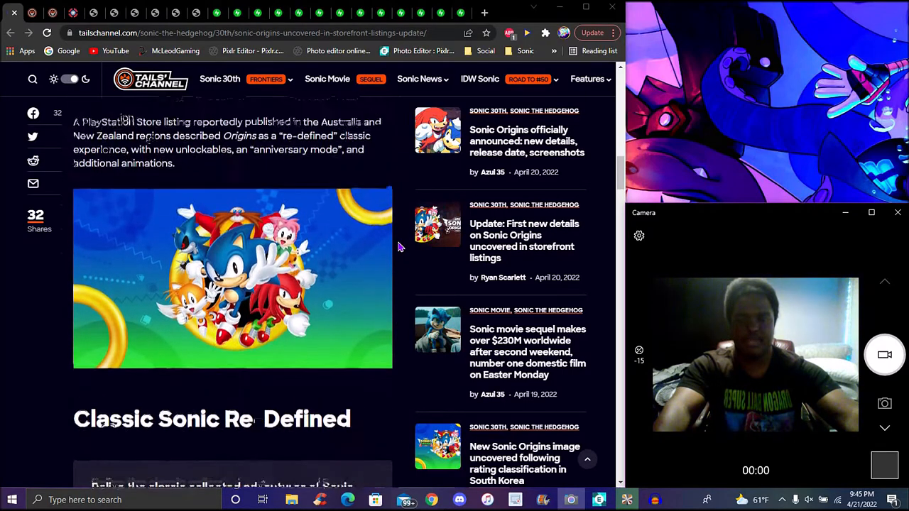
{"action": "scroll", "scroll_direction": "down", "scroll_amount": 3}
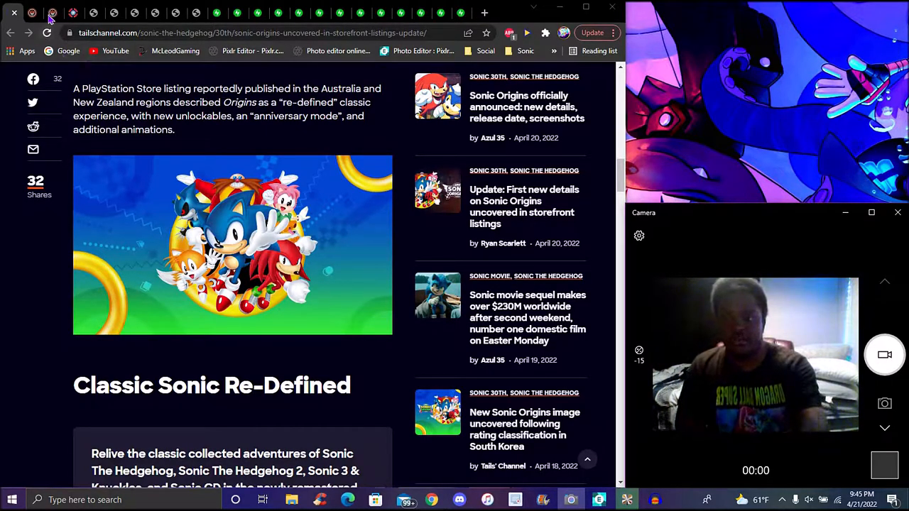
{"action": "left_click", "coordinate": [527, 318]}
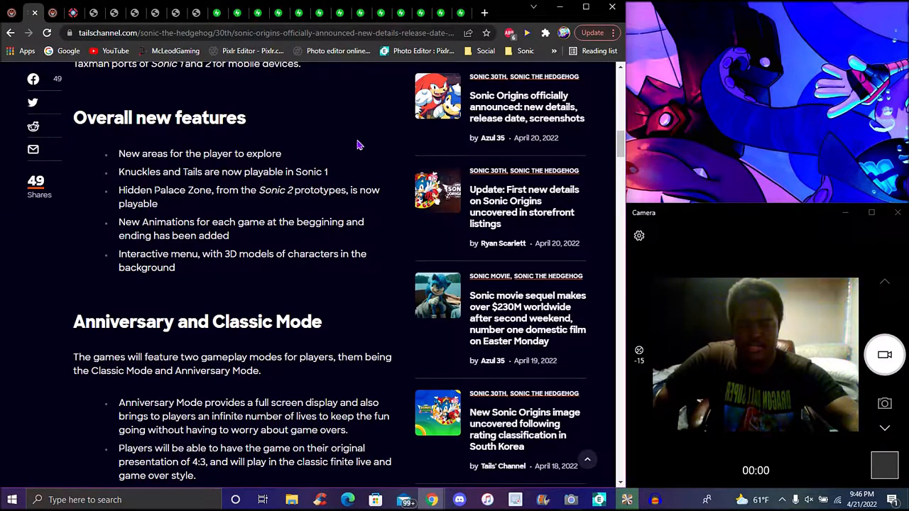
{"action": "mouse_move", "coordinate": [366, 155]}
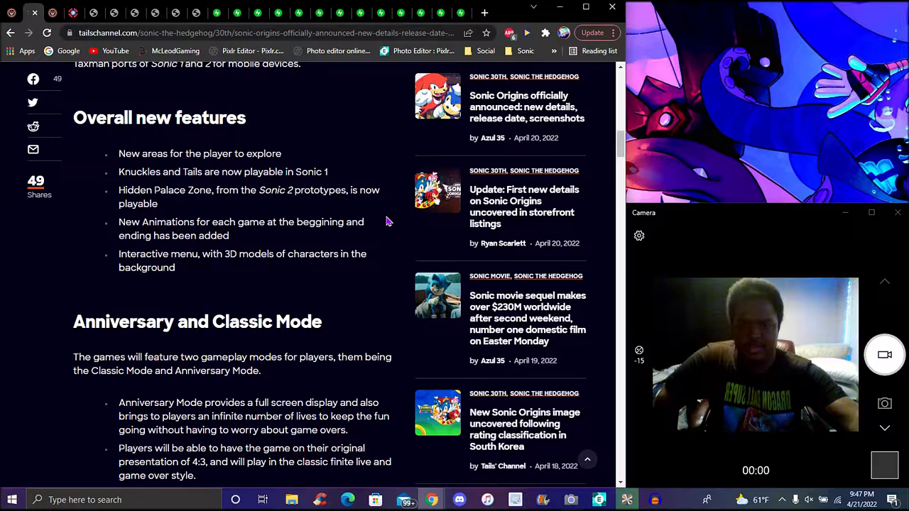
{"action": "mouse_move", "coordinate": [390, 230]}
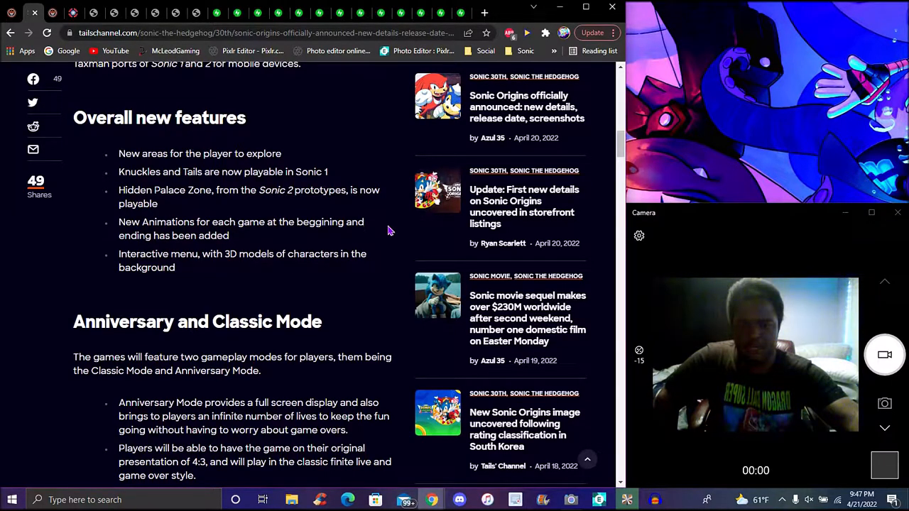
{"action": "mouse_move", "coordinate": [398, 247]}
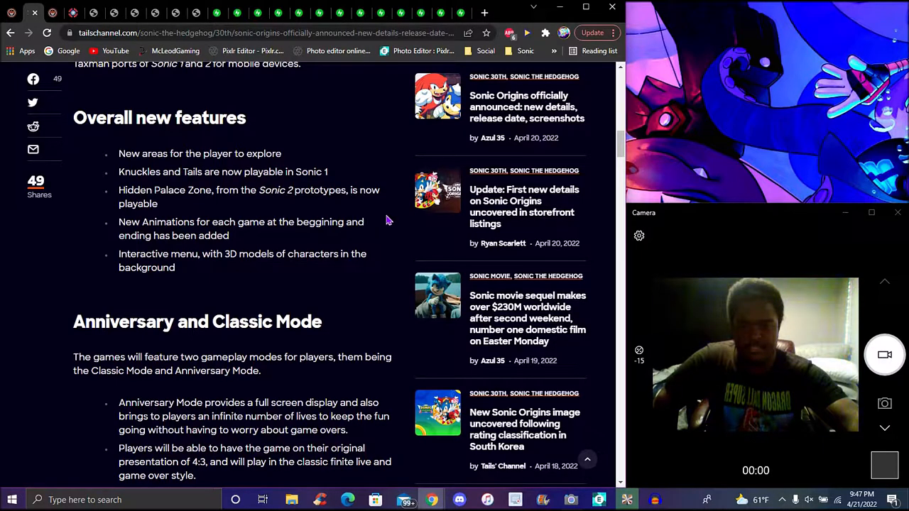
Scroll past Anniversary and Classic Mode and the gameplay screenshots to the Missions, Medallions and Museum heading.
{"action": "scroll", "scroll_direction": "down", "scroll_amount": 3}
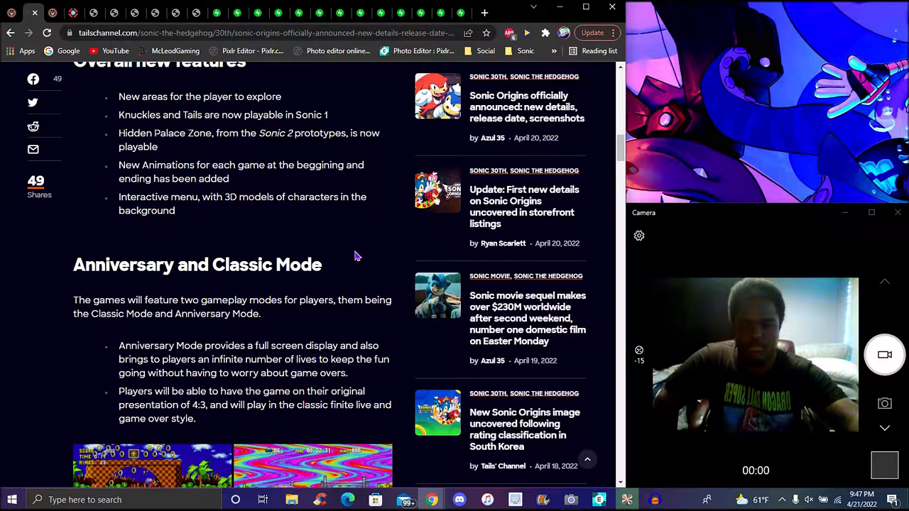
{"action": "scroll", "scroll_direction": "down", "scroll_amount": 3}
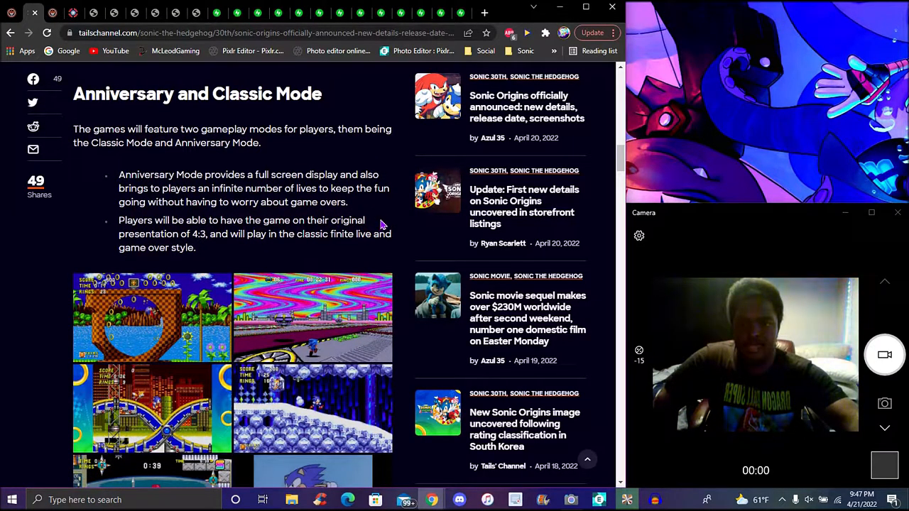
{"action": "scroll", "scroll_direction": "down", "scroll_amount": 3}
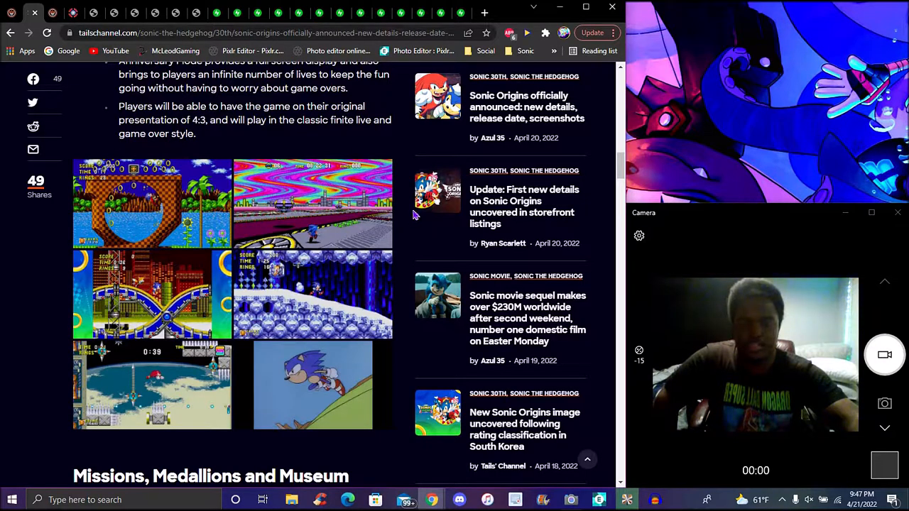
{"action": "scroll", "scroll_direction": "down", "scroll_amount": 3}
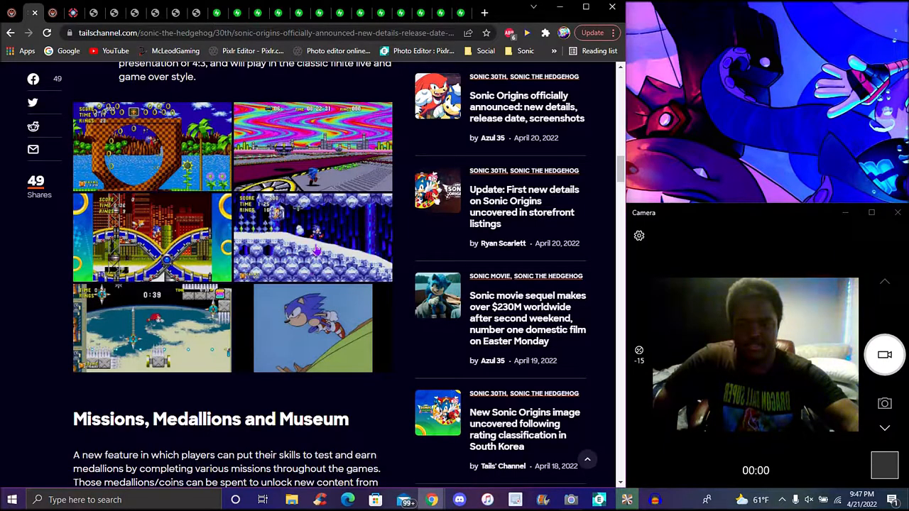
{"action": "scroll", "scroll_direction": "down", "scroll_amount": 3}
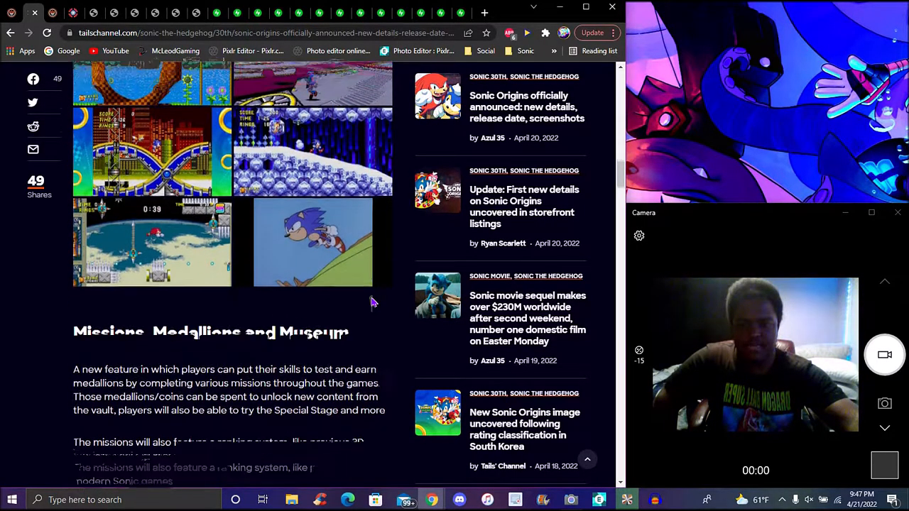
Scroll to the Deluxe and Standard versions section showing the $39.99 and $44.99 prices.
{"action": "scroll", "scroll_direction": "down", "scroll_amount": 3}
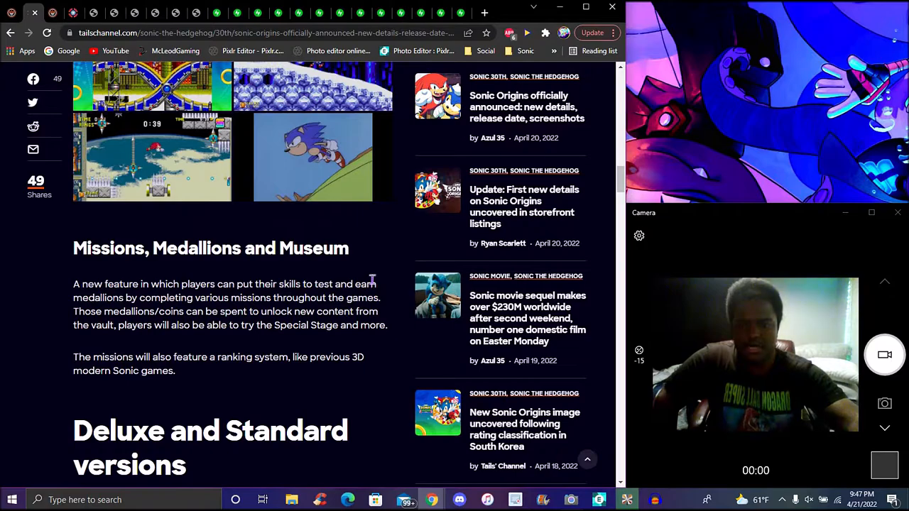
{"action": "scroll", "scroll_direction": "down", "scroll_amount": 3}
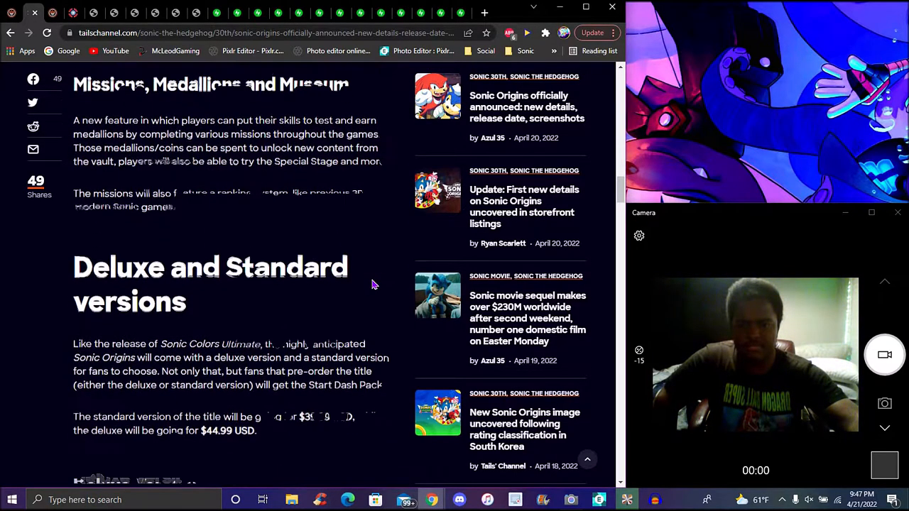
{"action": "scroll", "scroll_direction": "down", "scroll_amount": 3}
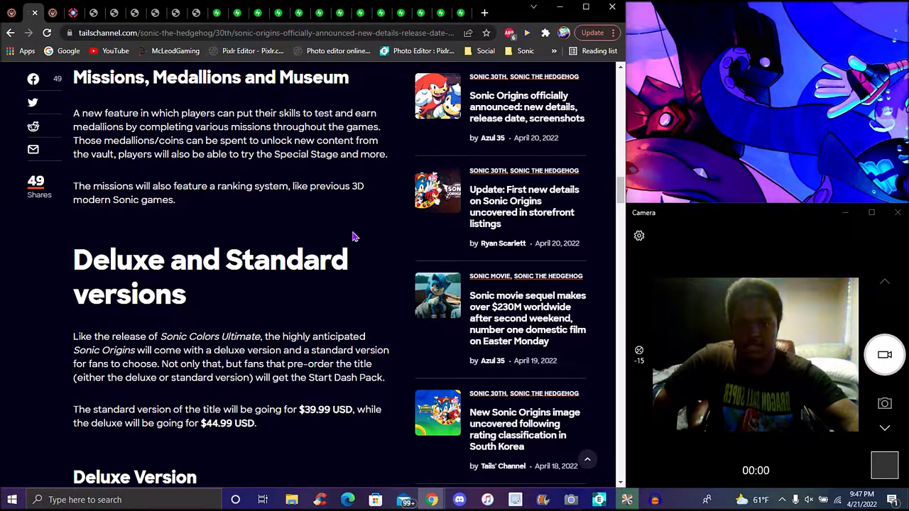
{"action": "mouse_move", "coordinate": [366, 234]}
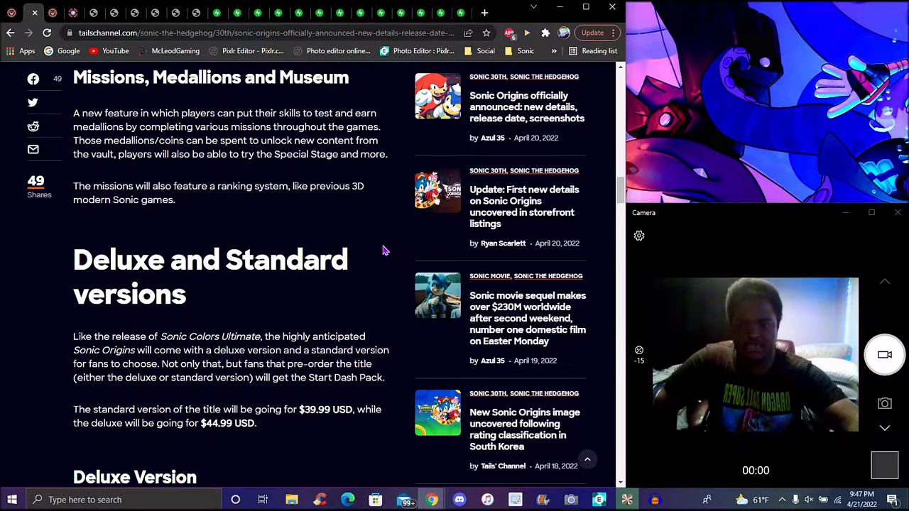
Scroll to the Deluxe Version bullet list with the Start Dash Pack heading just below.
{"action": "scroll", "scroll_direction": "down", "scroll_amount": 3}
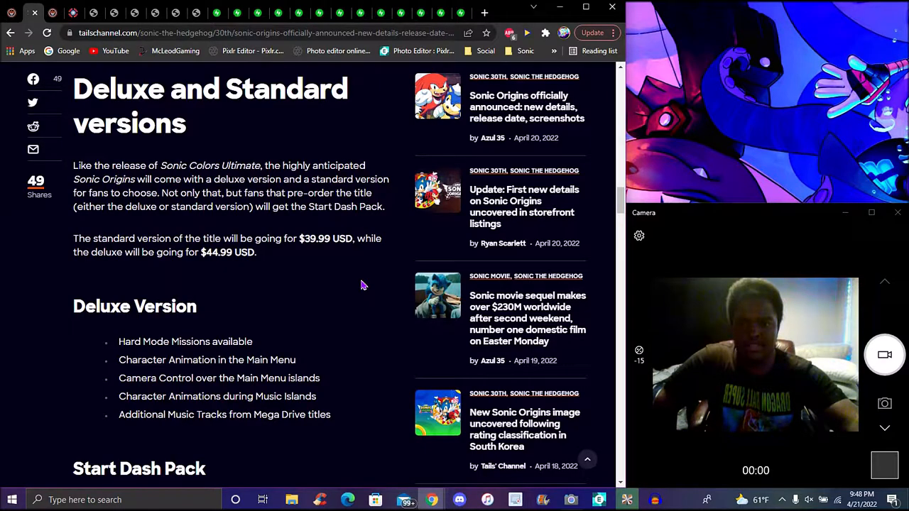
{"action": "mouse_move", "coordinate": [358, 287]}
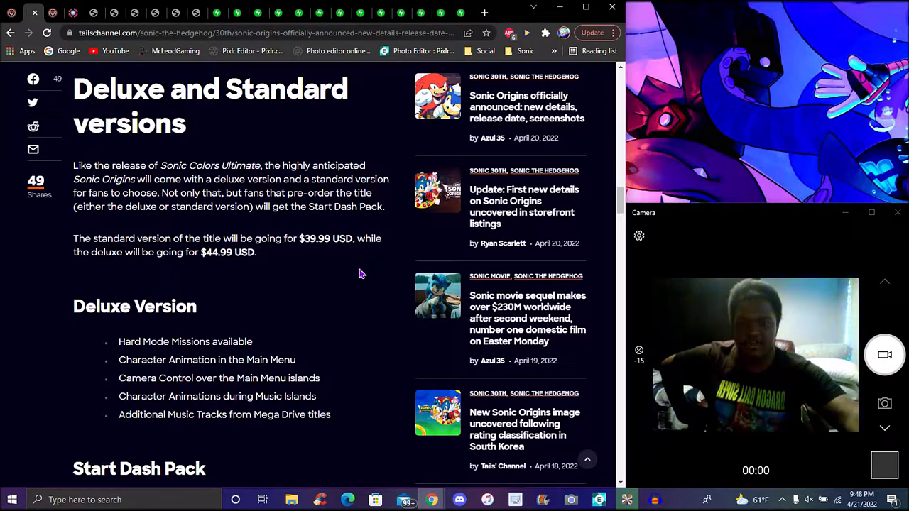
Scroll to the Start Dash Pack list with 100 Bonus Coins, Mirror Mode and Letterbox Background.
{"action": "scroll", "scroll_direction": "down", "scroll_amount": 3}
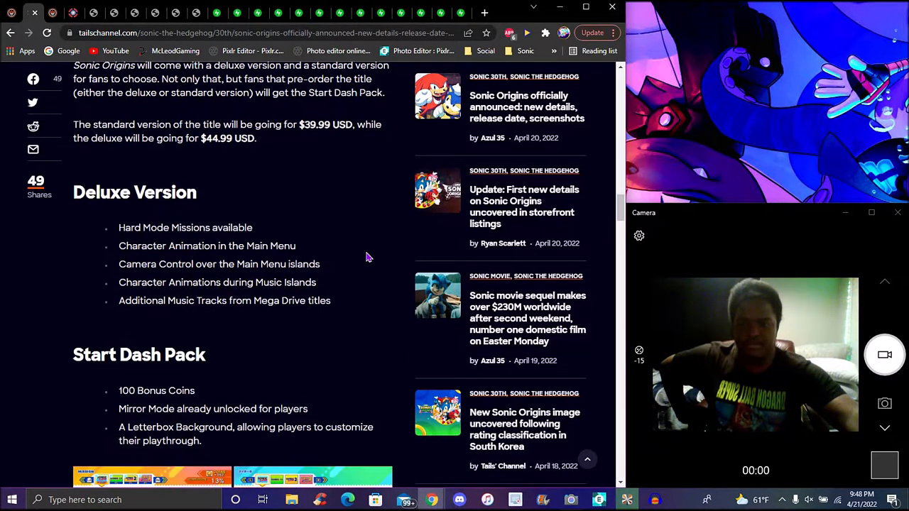
{"action": "scroll", "scroll_direction": "down", "scroll_amount": 3}
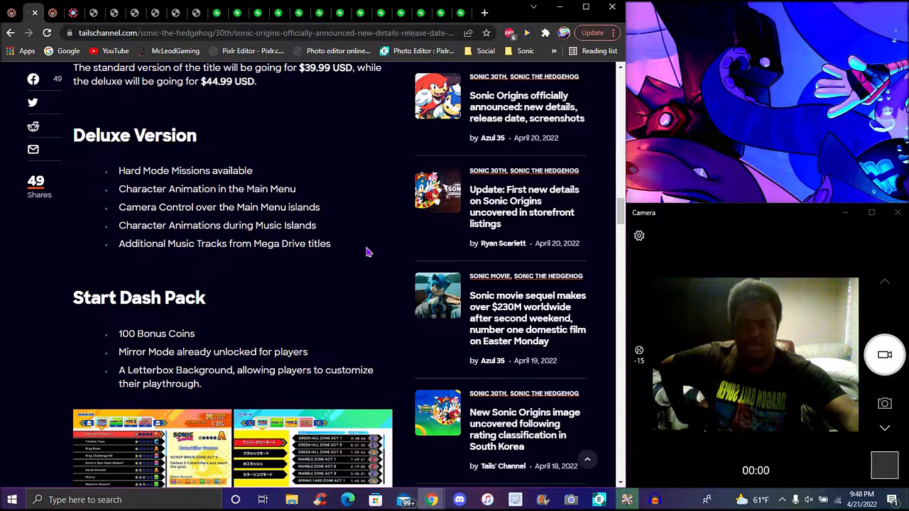
{"action": "mouse_move", "coordinate": [369, 250]}
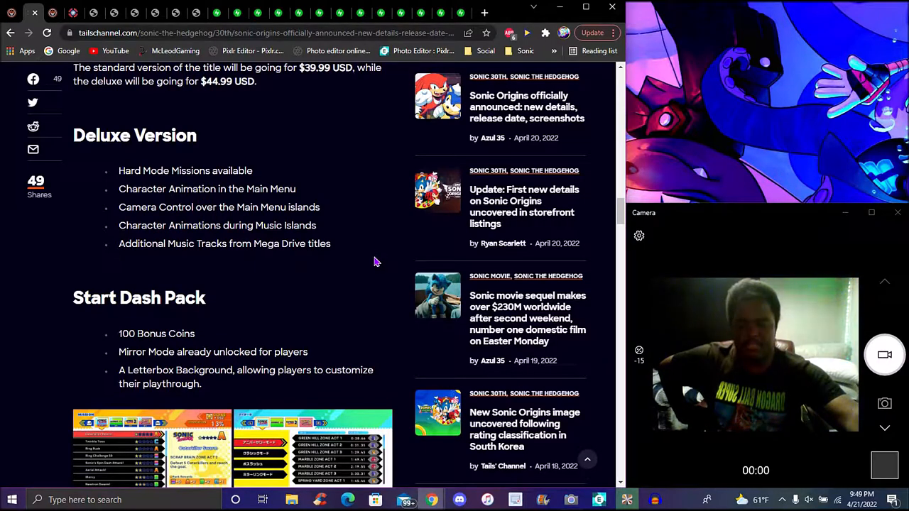
{"action": "mouse_move", "coordinate": [350, 269]}
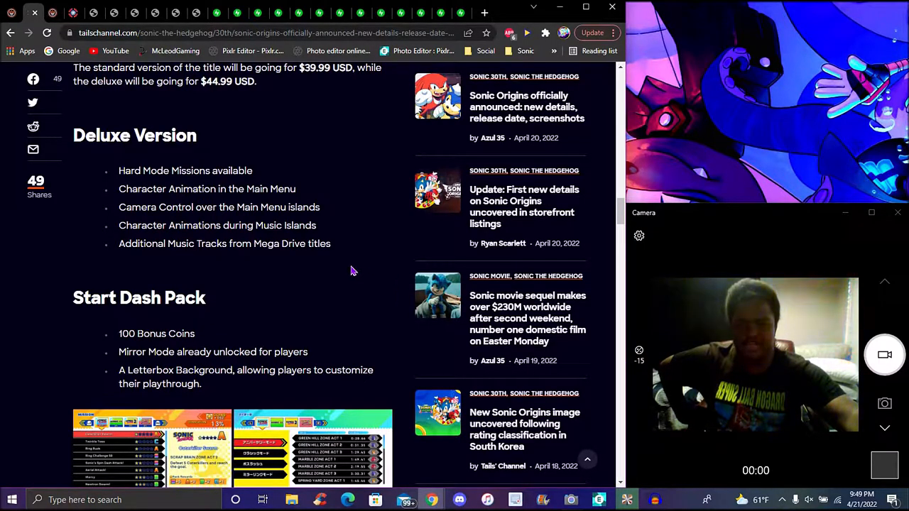
{"action": "mouse_move", "coordinate": [358, 291]}
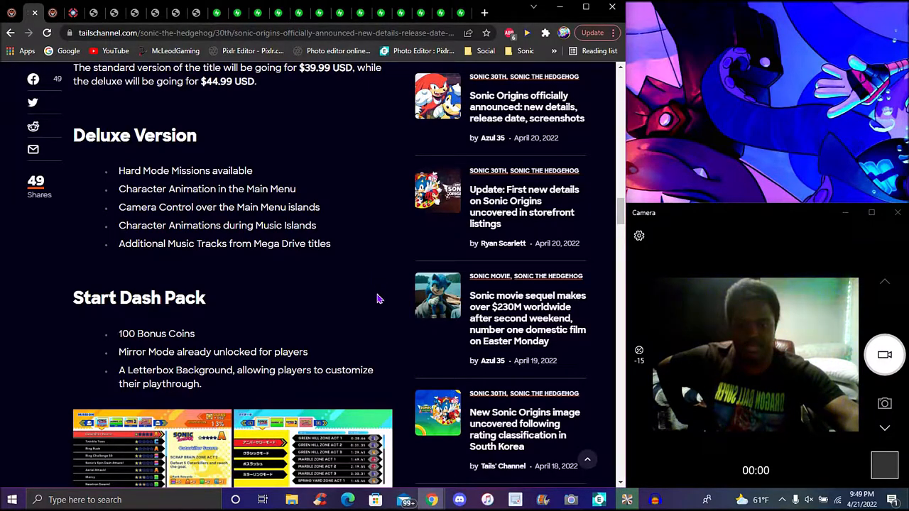
{"action": "scroll", "scroll_direction": "down", "scroll_amount": 3}
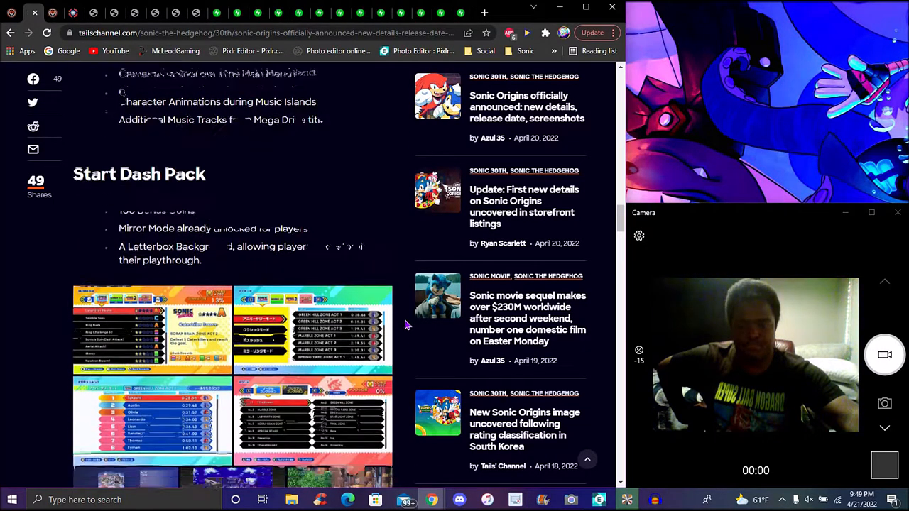
{"action": "scroll", "scroll_direction": "down", "scroll_amount": 3}
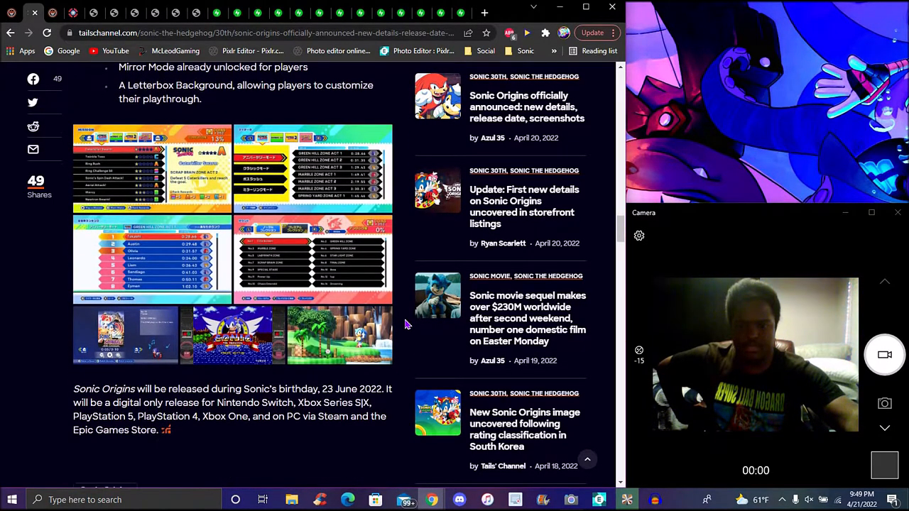
{"action": "scroll", "scroll_direction": "down", "scroll_amount": 3}
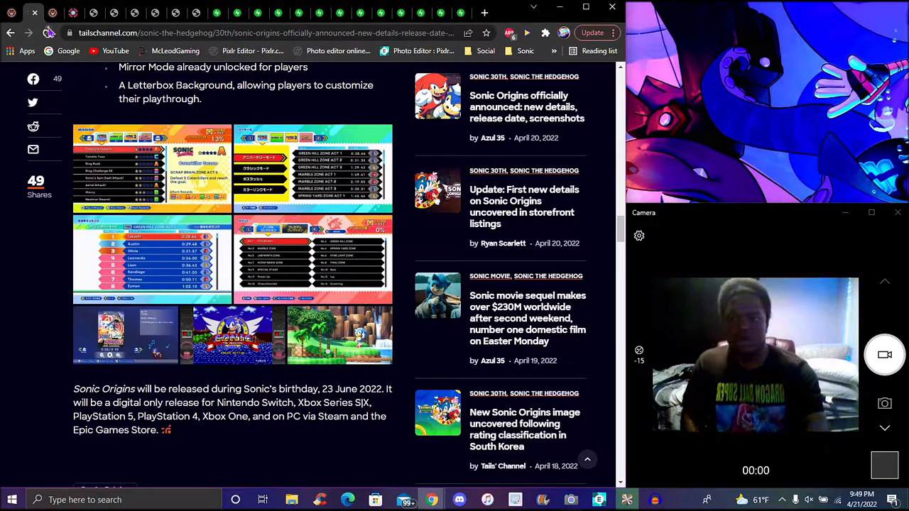
Switch to the Sonic Origins fandom wiki tab, then the cover art PNG from static.wikia.nocookie.net.
{"action": "left_click", "coordinate": [528, 318]}
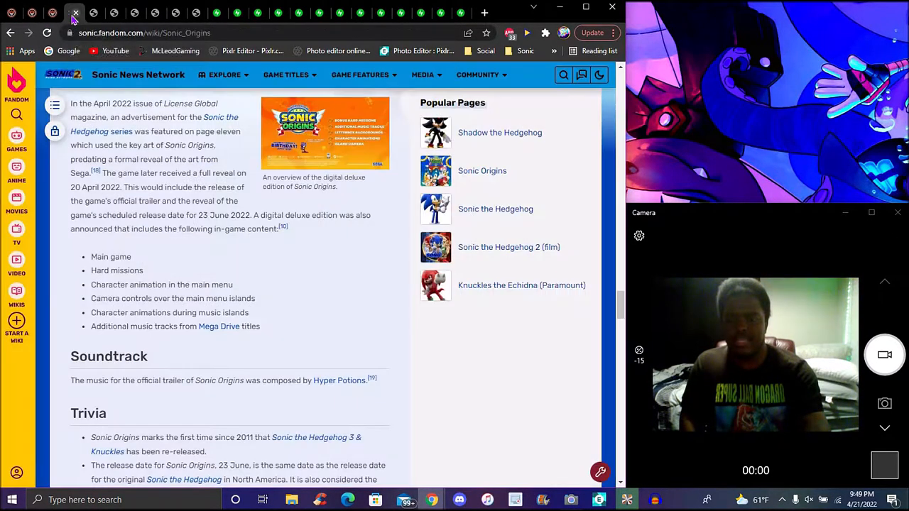
{"action": "left_click", "coordinate": [324, 133]}
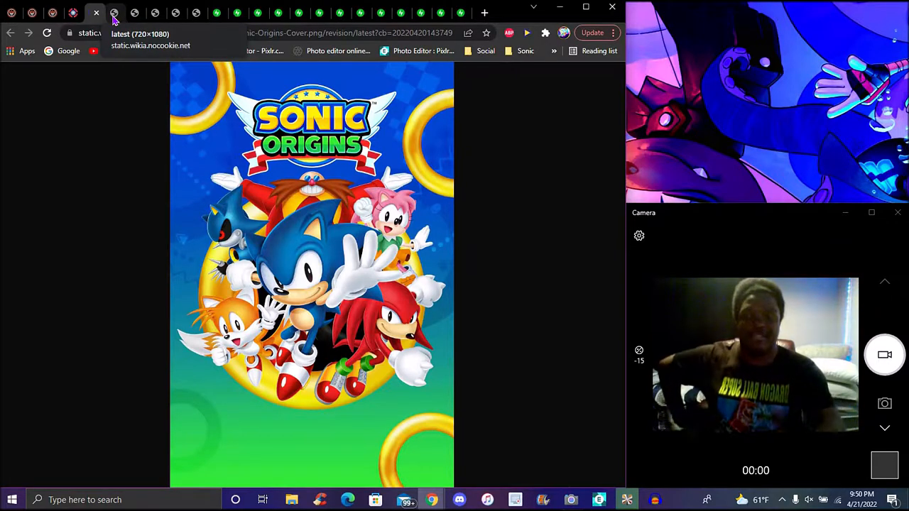
{"action": "left_click", "coordinate": [114, 13]}
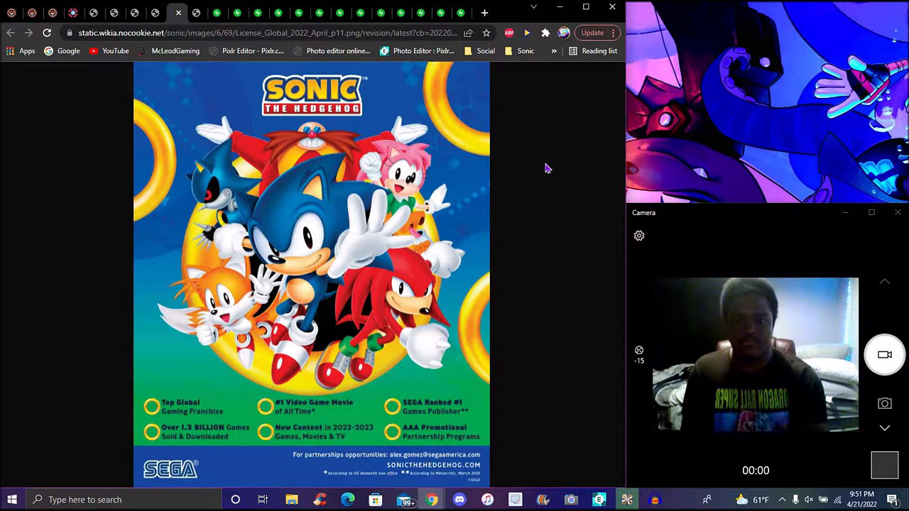
{"action": "mouse_move", "coordinate": [551, 171]}
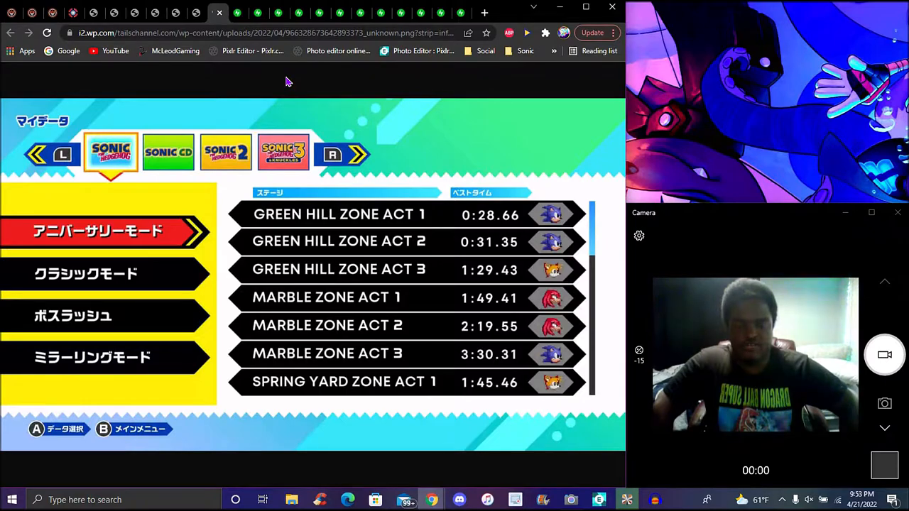
{"action": "mouse_move", "coordinate": [270, 71]}
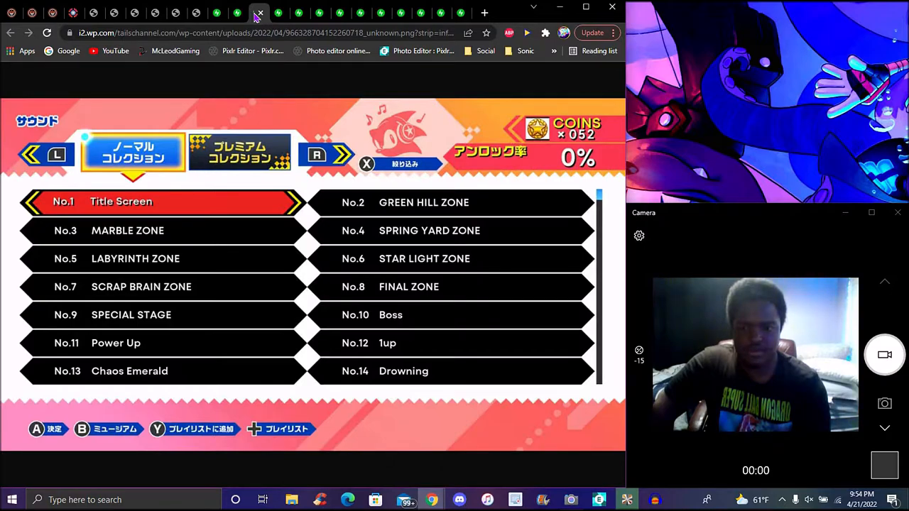
{"action": "mouse_move", "coordinate": [366, 113]}
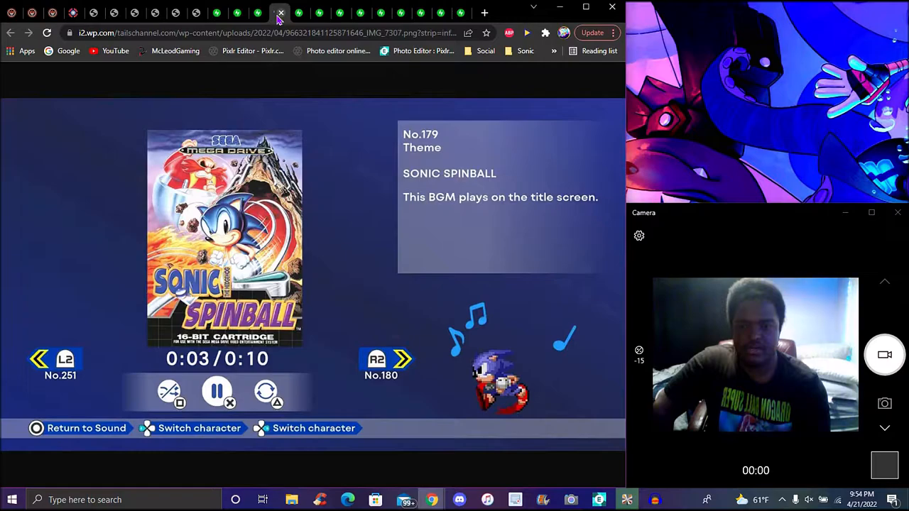
{"action": "mouse_move", "coordinate": [346, 103]}
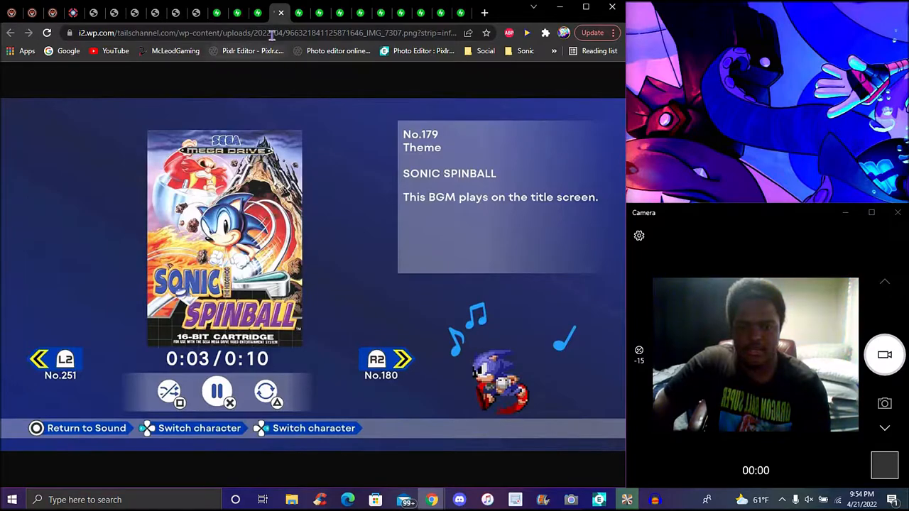
View the sound collection menu, Sonic the Hedgehog title screen and UFO special stage screenshot tabs.
{"action": "left_click", "coordinate": [278, 13]}
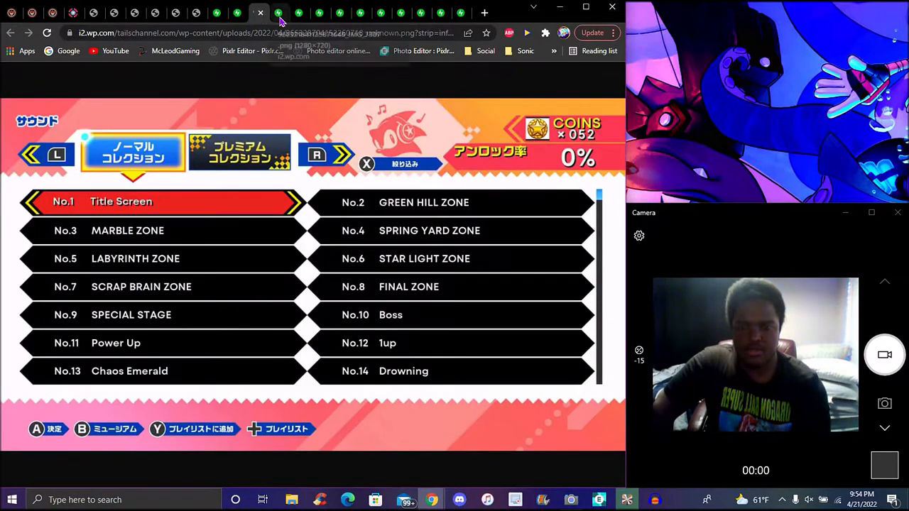
{"action": "left_click", "coordinate": [298, 13]}
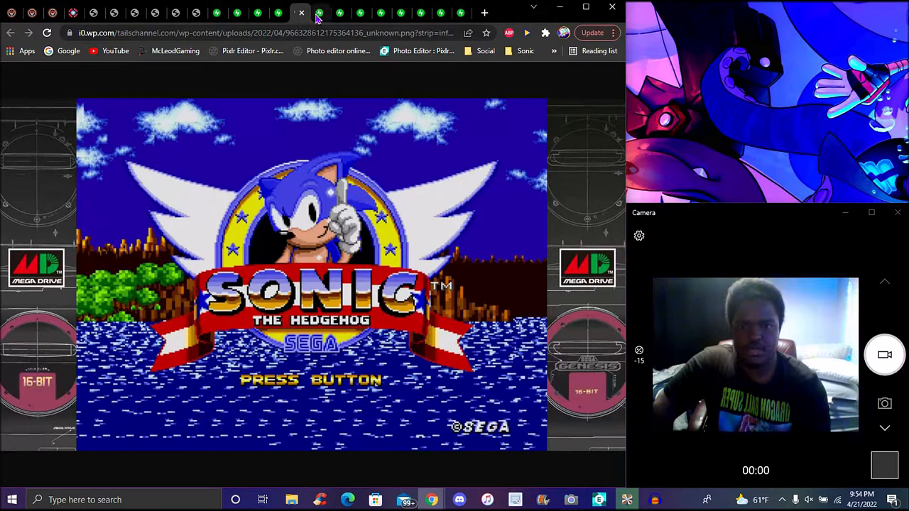
{"action": "left_click", "coordinate": [321, 12]}
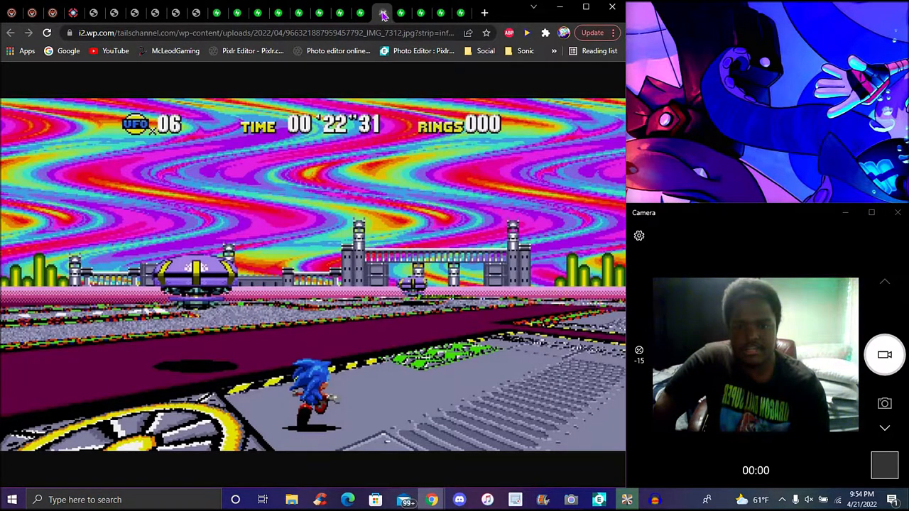
View the city stage, icy crystal stage, Knuckles spike stage and animated Sonic cartoon screenshot tabs.
{"action": "left_click", "coordinate": [401, 13]}
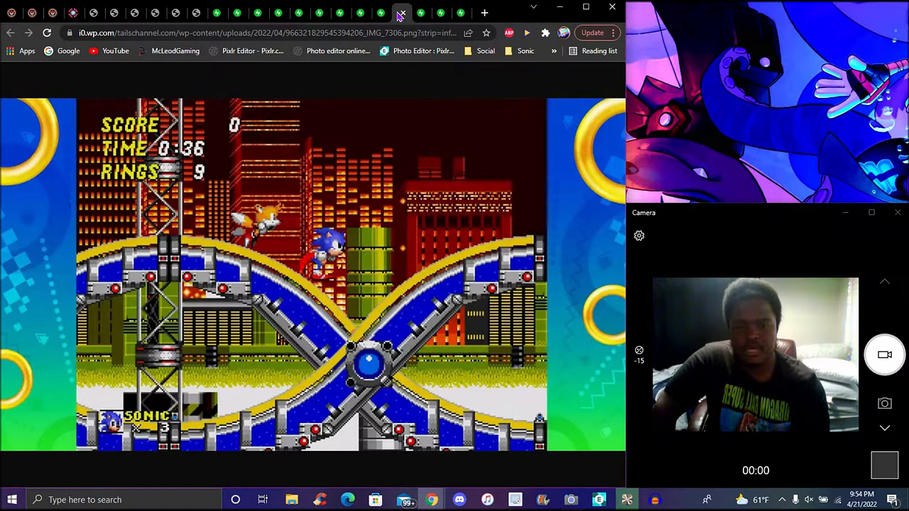
{"action": "mouse_move", "coordinate": [421, 12]}
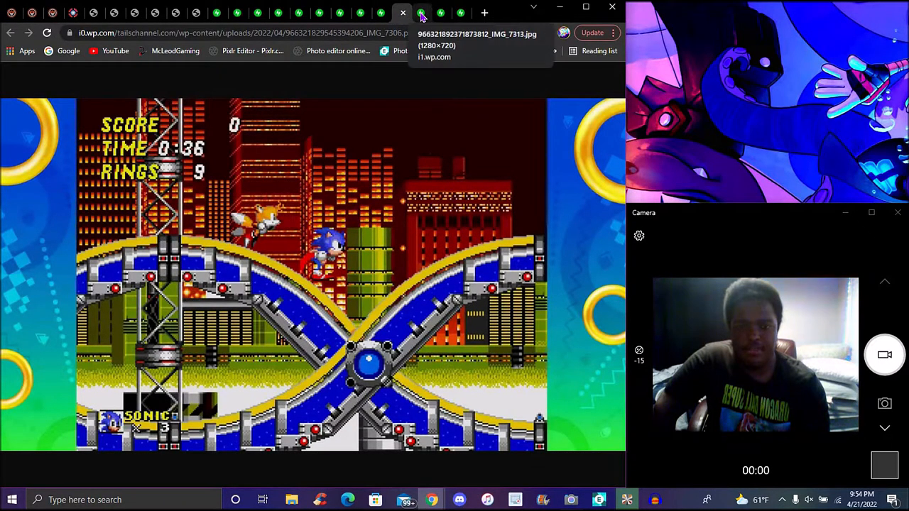
{"action": "left_click", "coordinate": [420, 12]}
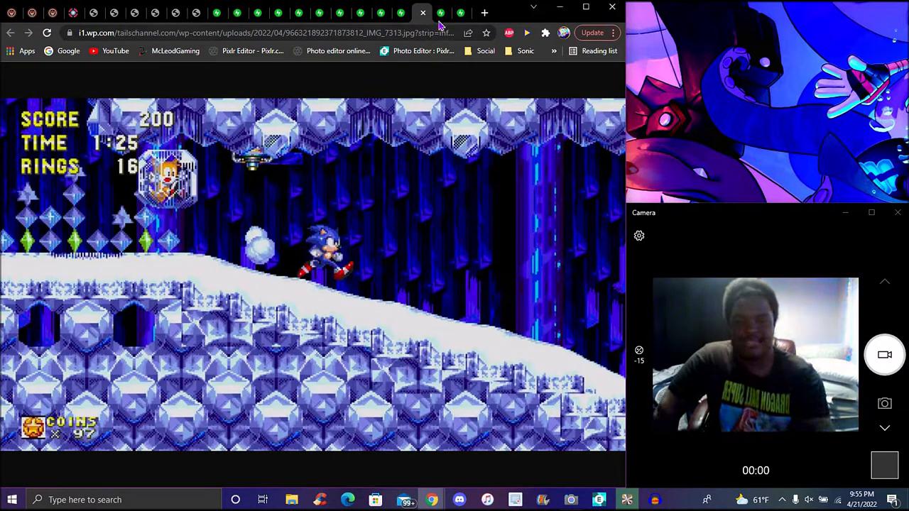
{"action": "left_click", "coordinate": [460, 13]}
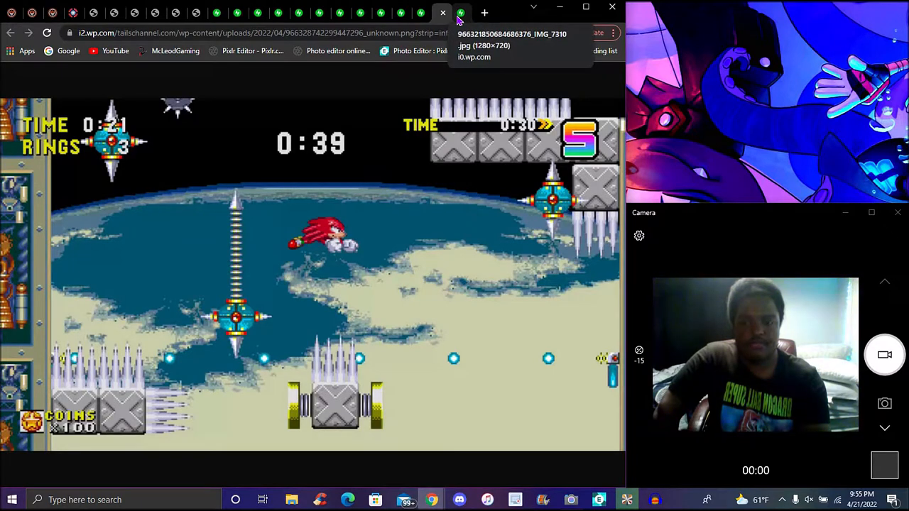
{"action": "left_click", "coordinate": [443, 13]}
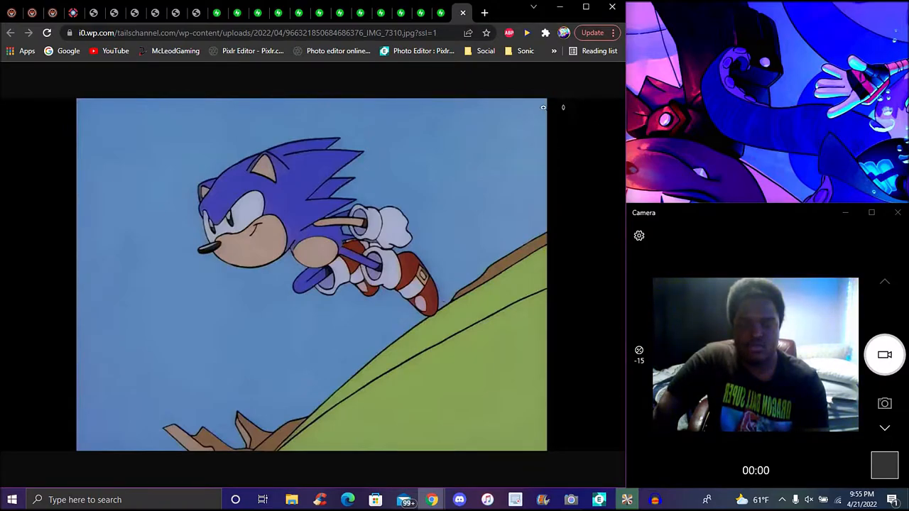
{"action": "mouse_move", "coordinate": [498, 93]}
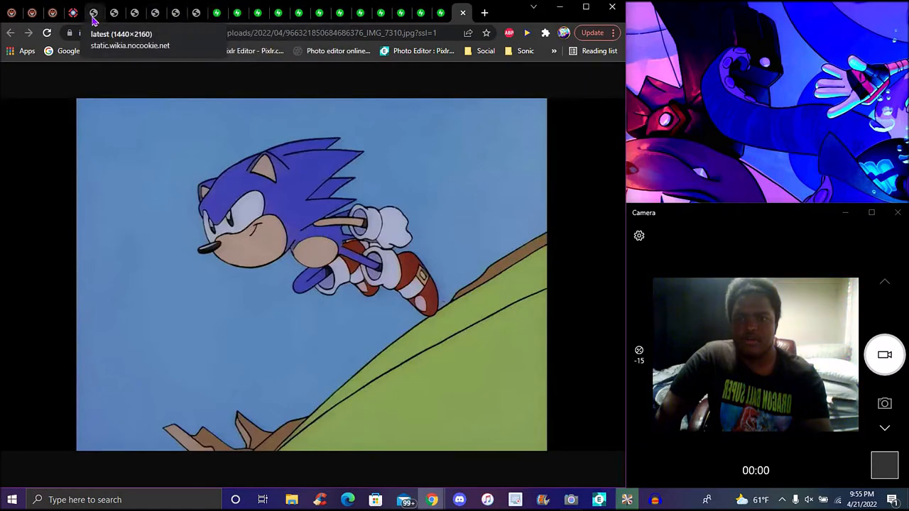
View the standard Sonic Origins cover art, then the orange Digital Deluxe edition cover.
{"action": "left_click", "coordinate": [116, 13]}
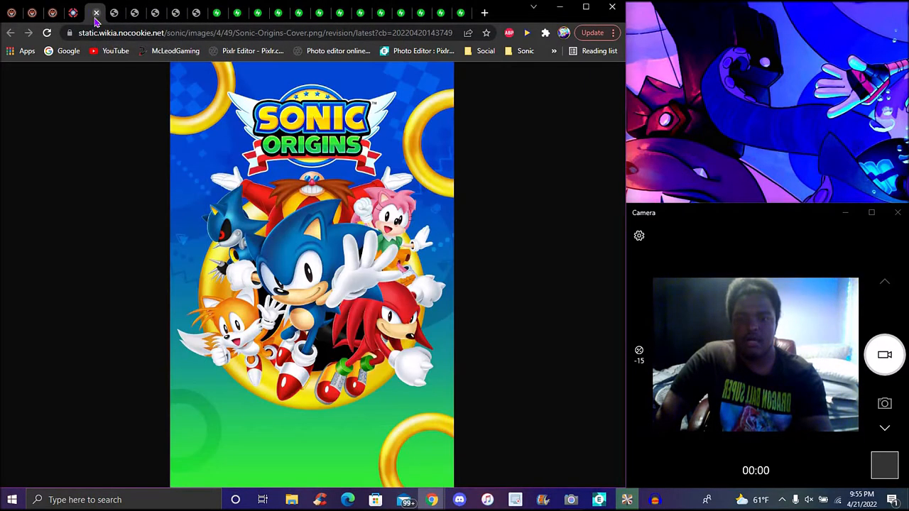
{"action": "left_click", "coordinate": [116, 12]}
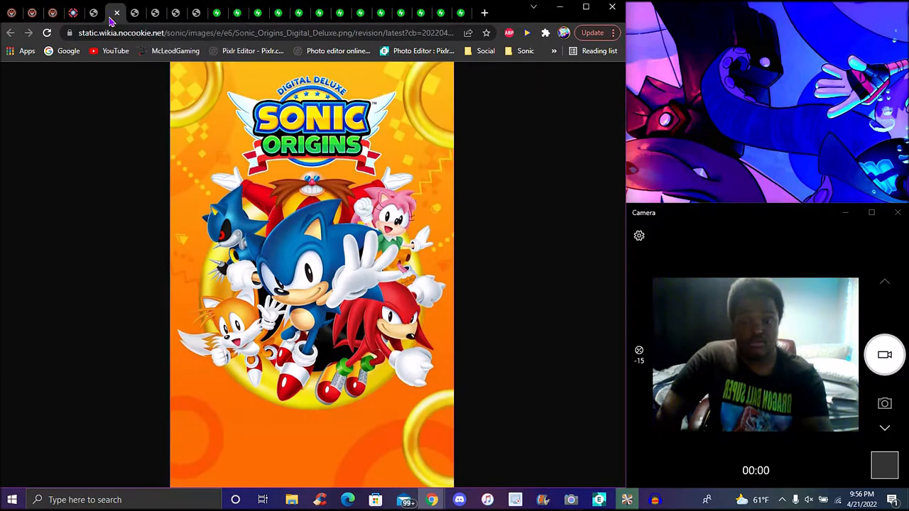